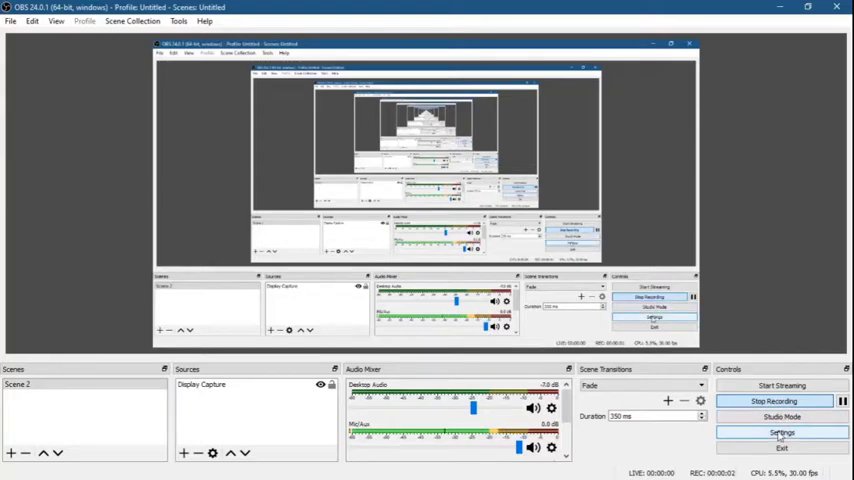
Bring up the OBS Settings window from the Controls dock.
click(780, 432)
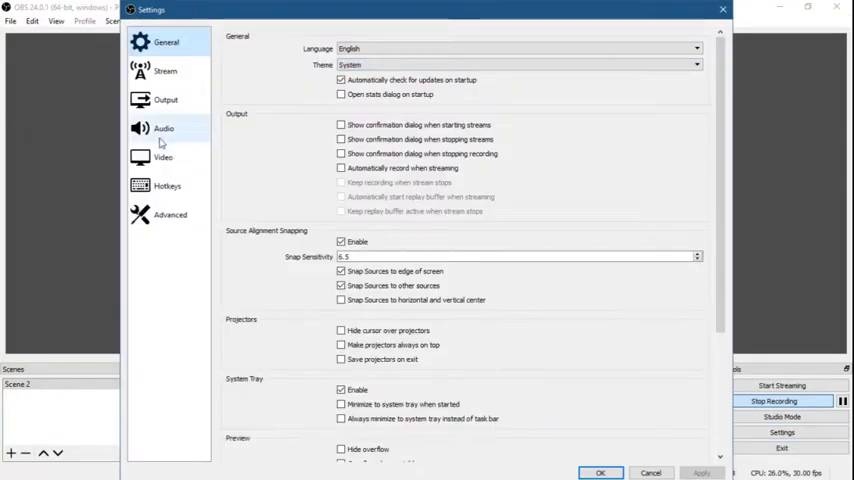
Show the Video settings to compare the base canvas and output resolutions.
click(162, 156)
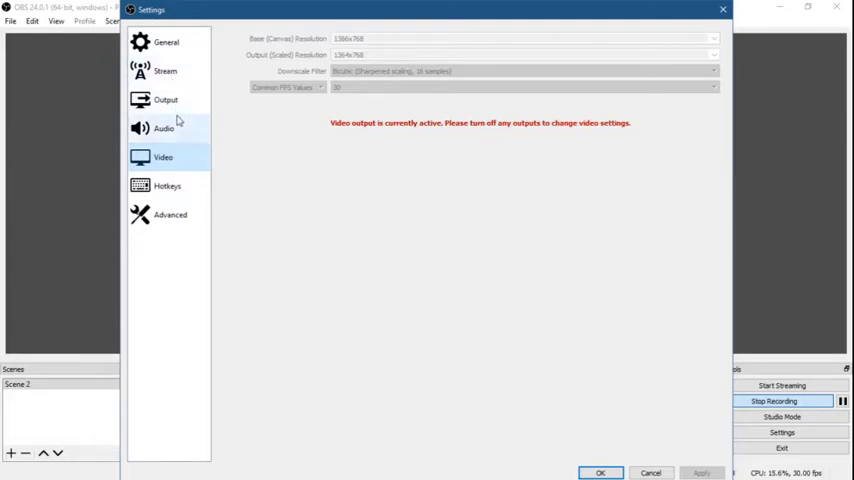
Show the Output settings to check streaming bitrate, recording quality and MP4 recording format.
click(164, 100)
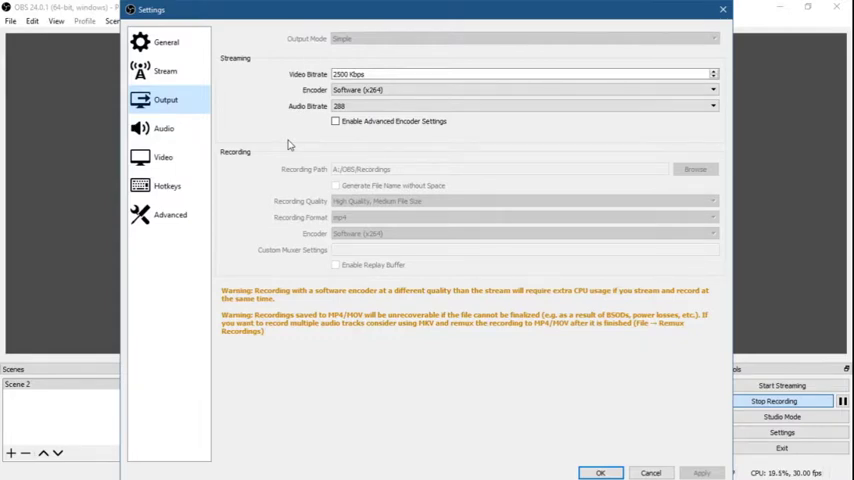
mouse_move(448, 188)
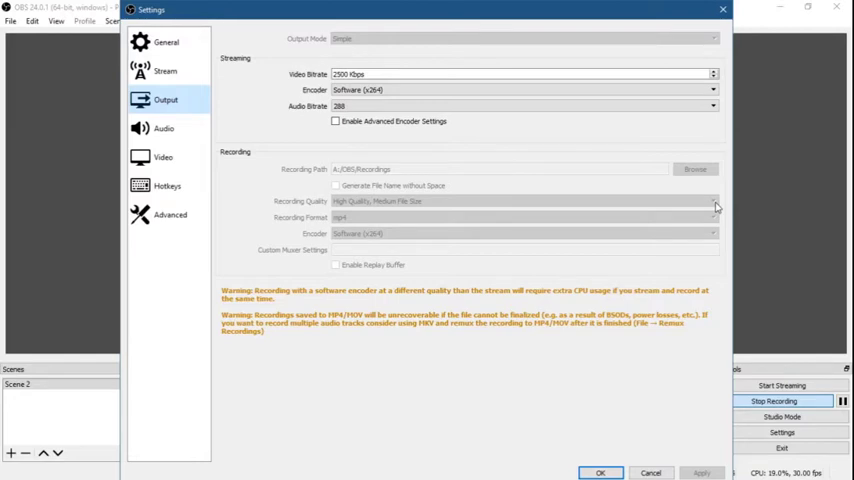
mouse_move(716, 206)
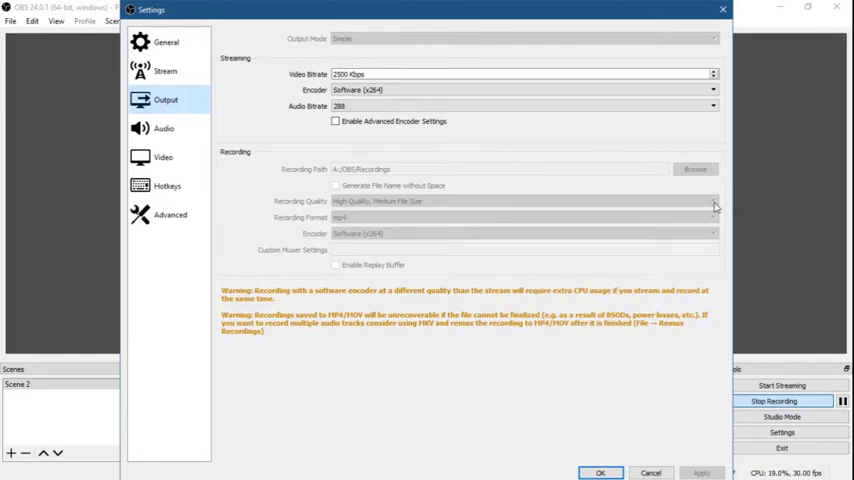